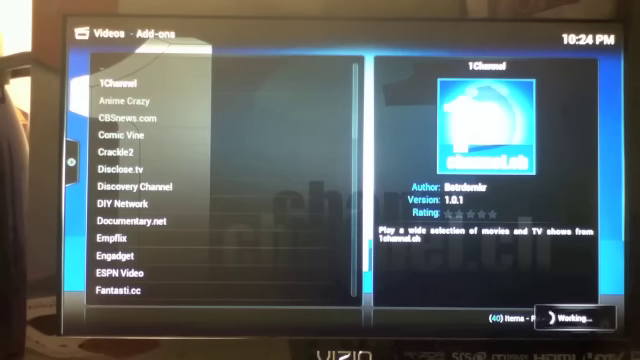
Step: Go into the 1Channel add-on's Movies section from the video add-ons list
{"action": "left_click", "coordinate": [110, 84]}
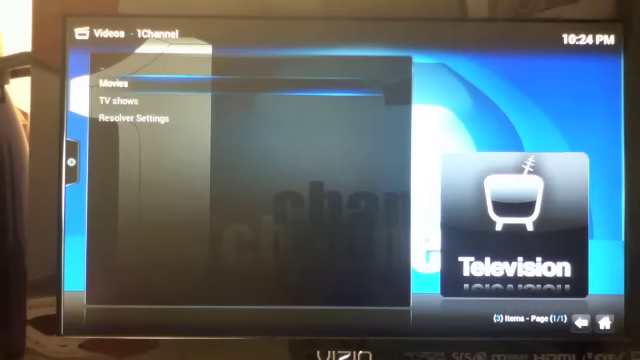
{"action": "left_click", "coordinate": [116, 88]}
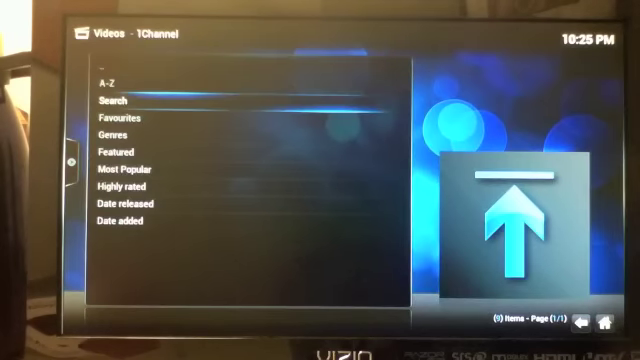
Step: Search the movies for "home a" and get the list of Home Alone titles
{"action": "left_click", "coordinate": [108, 100]}
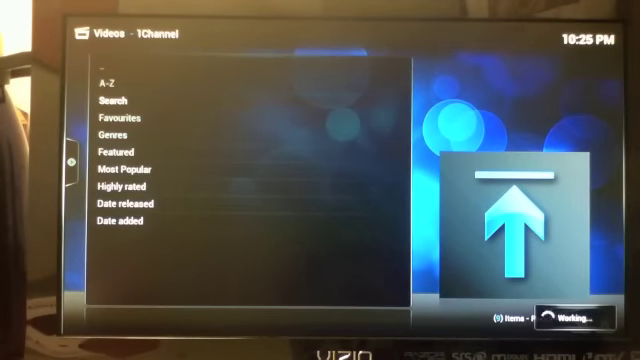
{"action": "left_click", "coordinate": [106, 100]}
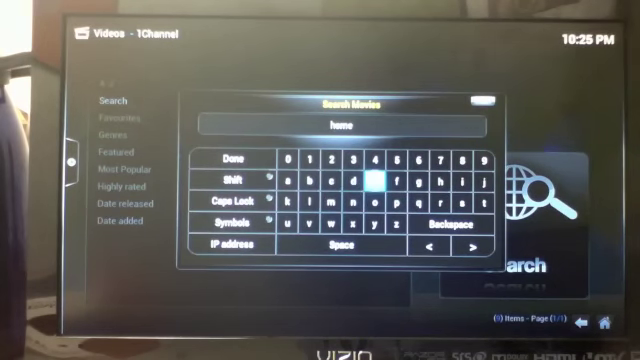
{"action": "left_click", "coordinate": [304, 178]}
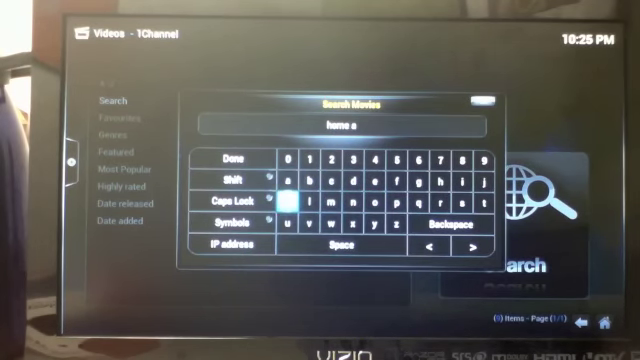
{"action": "left_click", "coordinate": [236, 158]}
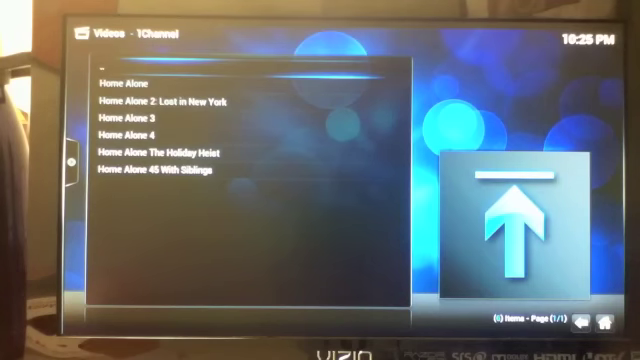